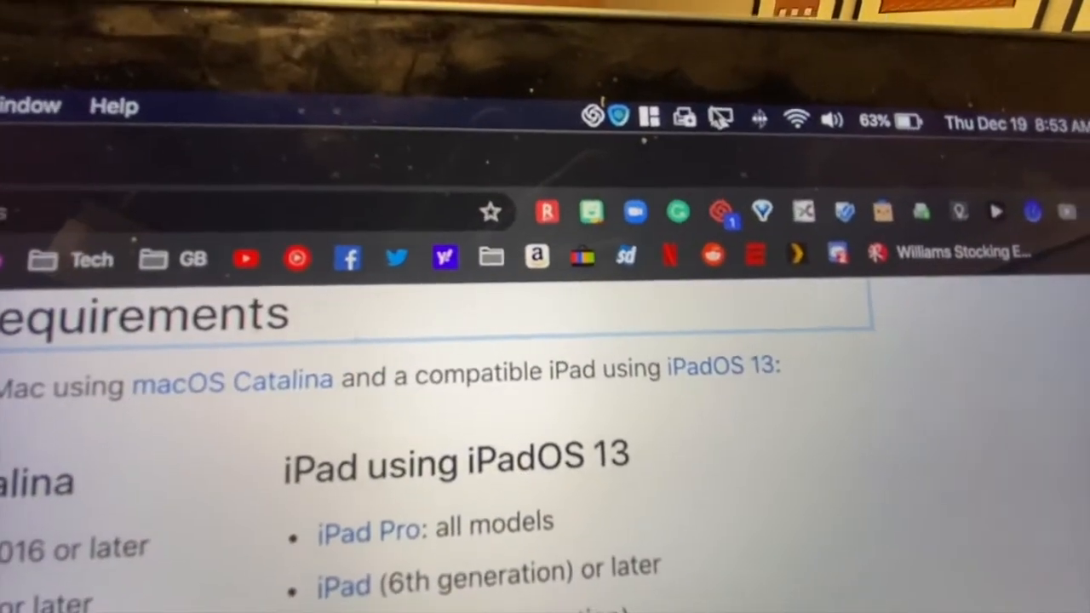
- Connect to the iPad from the menu-bar Display menu to extend the MacBook desktop
{"action": "left_click", "coordinate": [719, 117]}
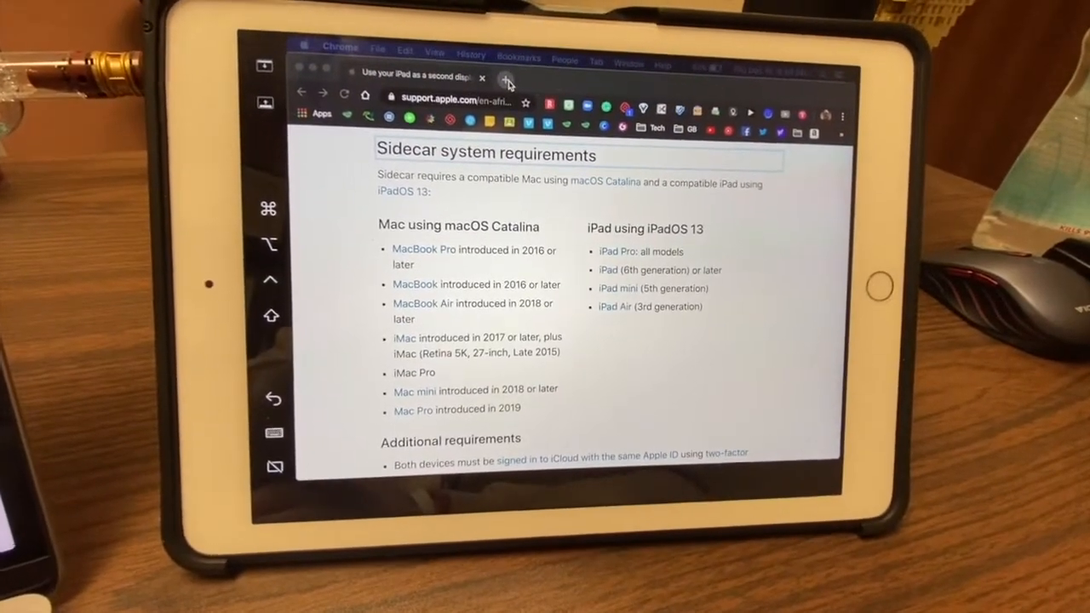
- Add a new Chrome tab next to the Sidecar requirements page on the iPad screen
{"action": "left_click", "coordinate": [508, 78]}
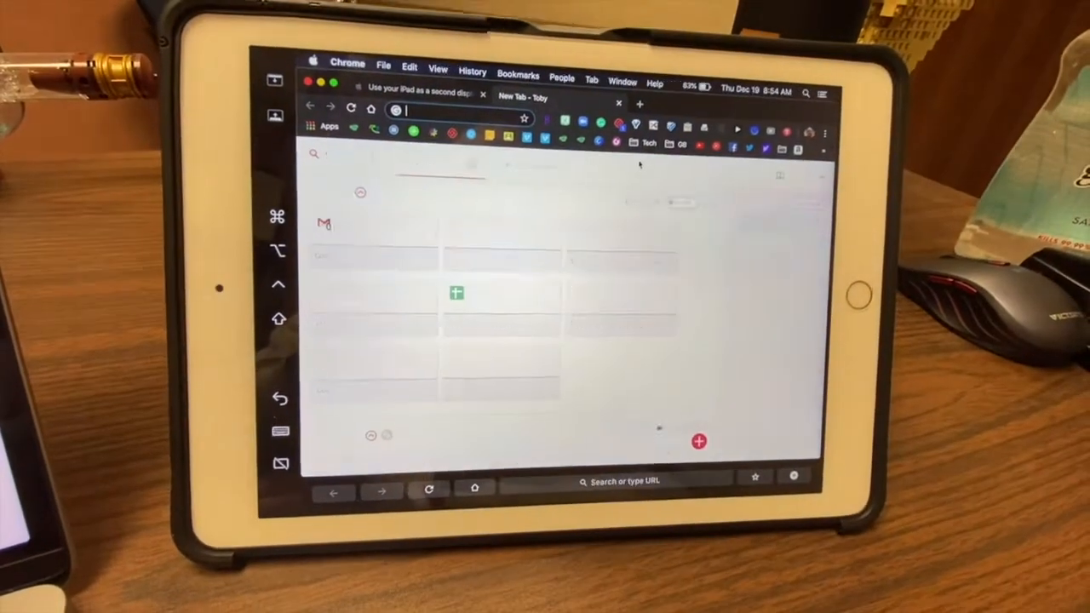